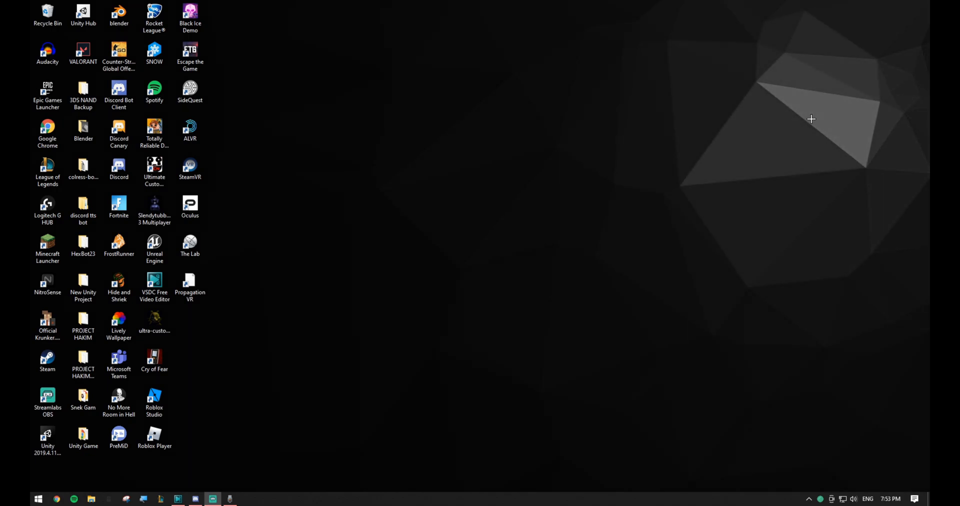
mouse_move(523, 163)
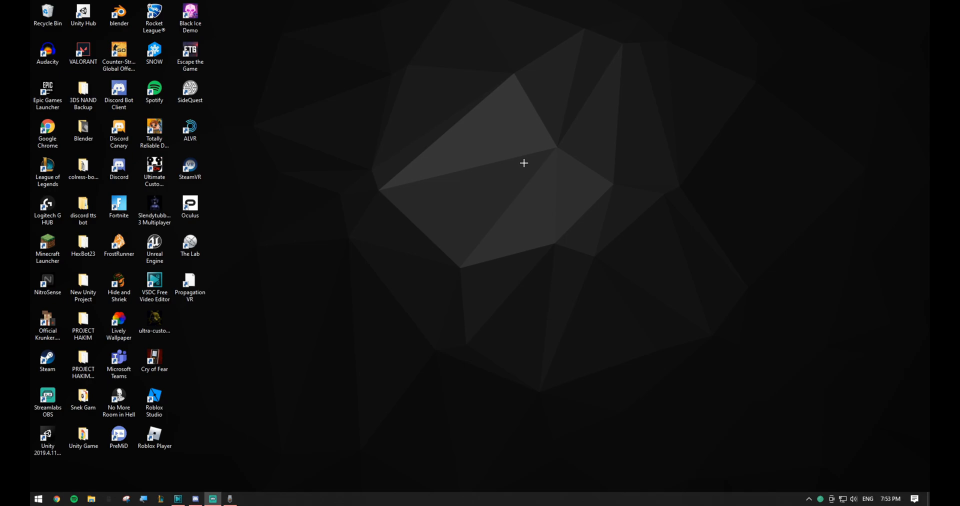
mouse_move(356, 227)
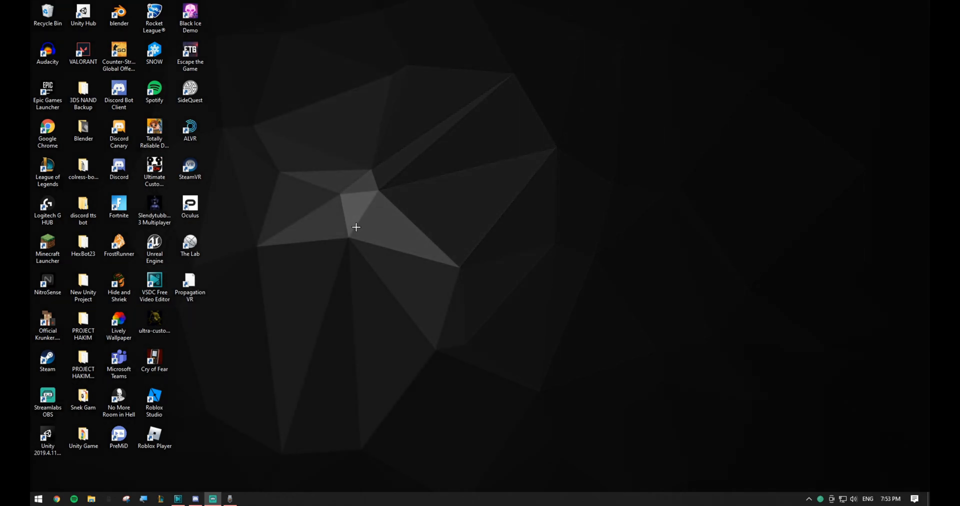
mouse_move(623, 140)
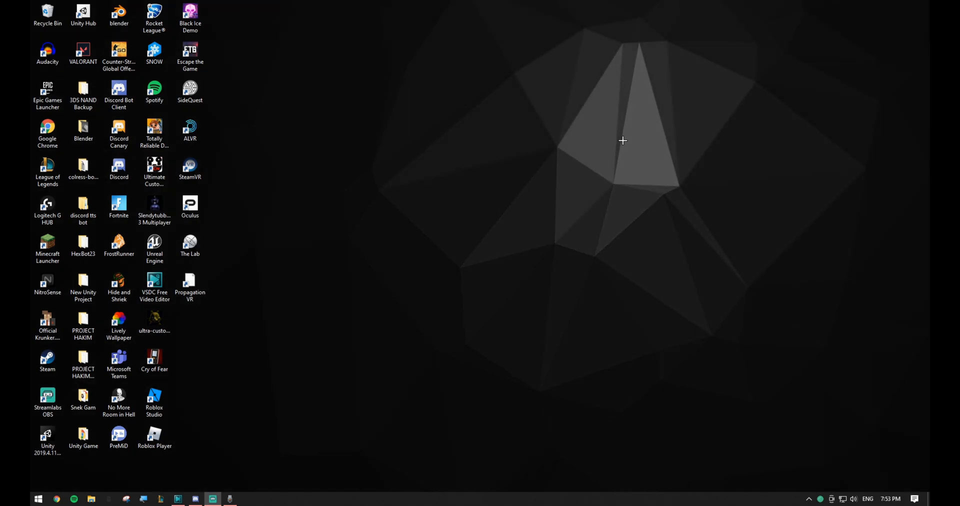
mouse_move(491, 233)
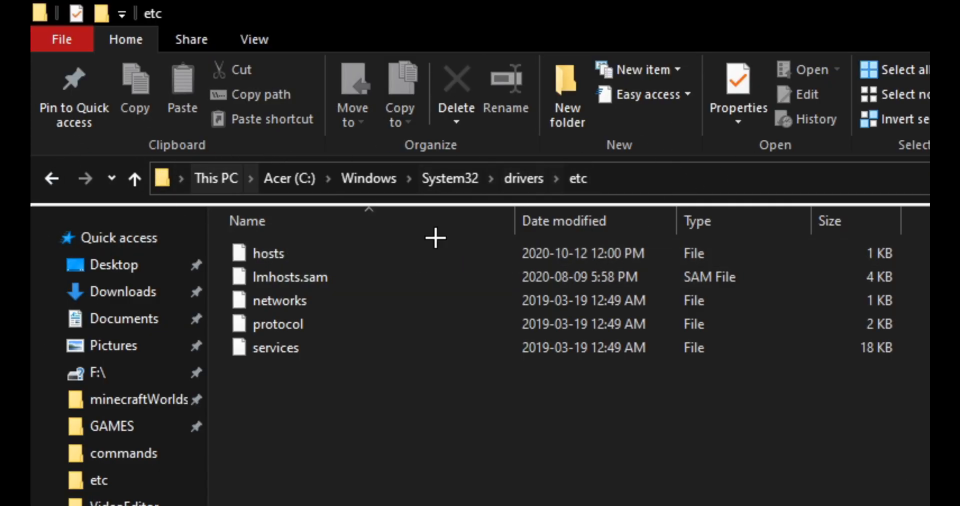
Open the hosts file from C:\Windows\System32\drivers\etc in Notepad via Open with.
left_click(268, 252)
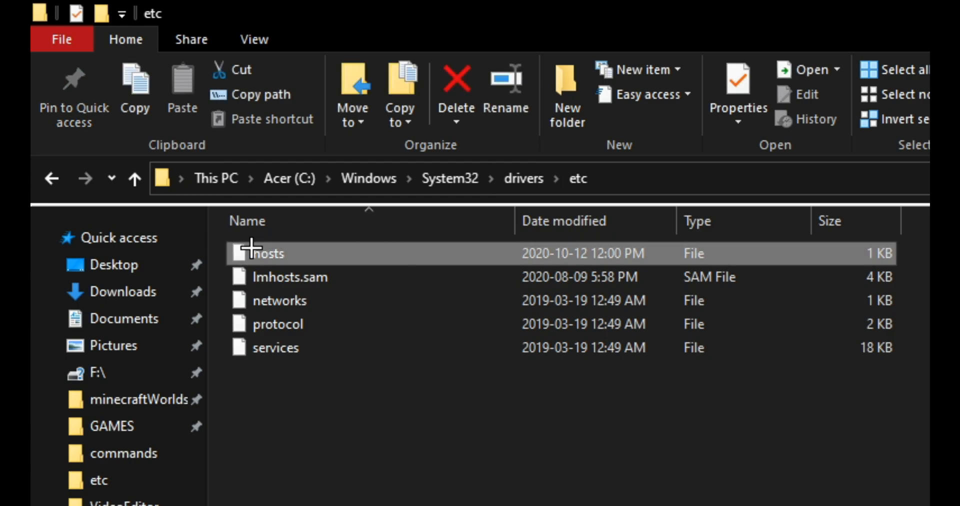
mouse_move(260, 257)
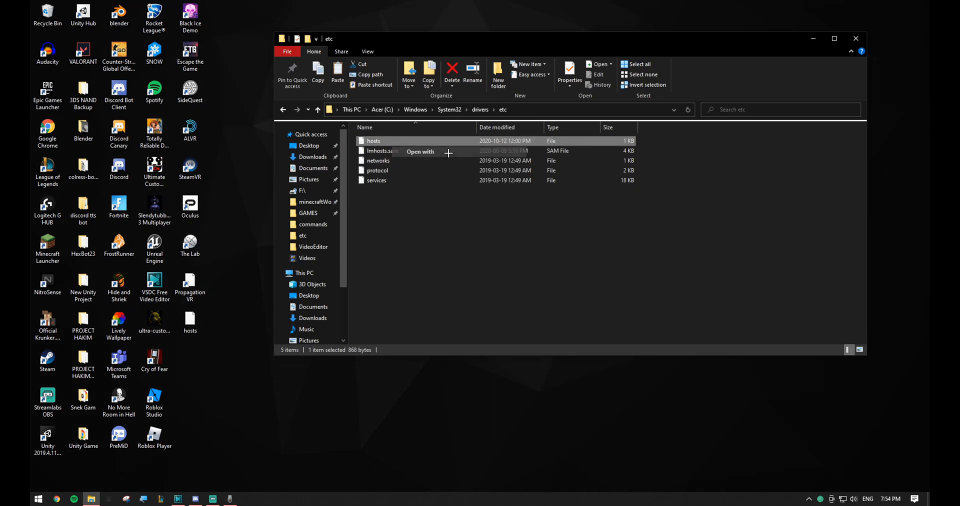
left_click(420, 151)
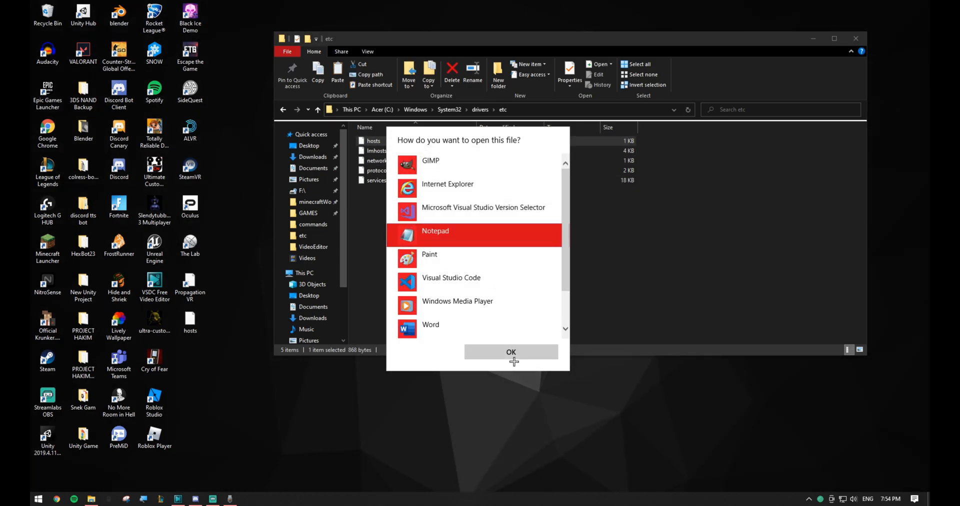
left_click(511, 351)
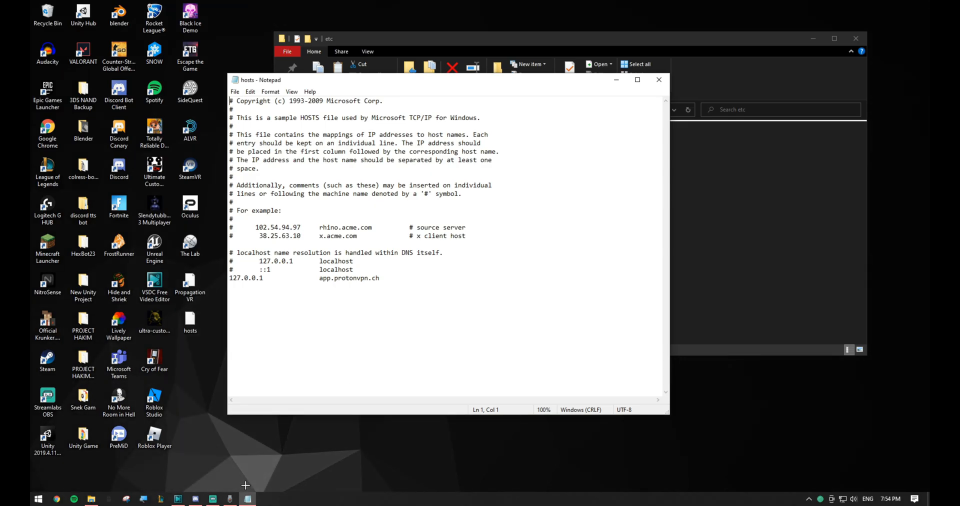
Delete the spotify line from the hosts file and close Notepad.
left_click(637, 80)
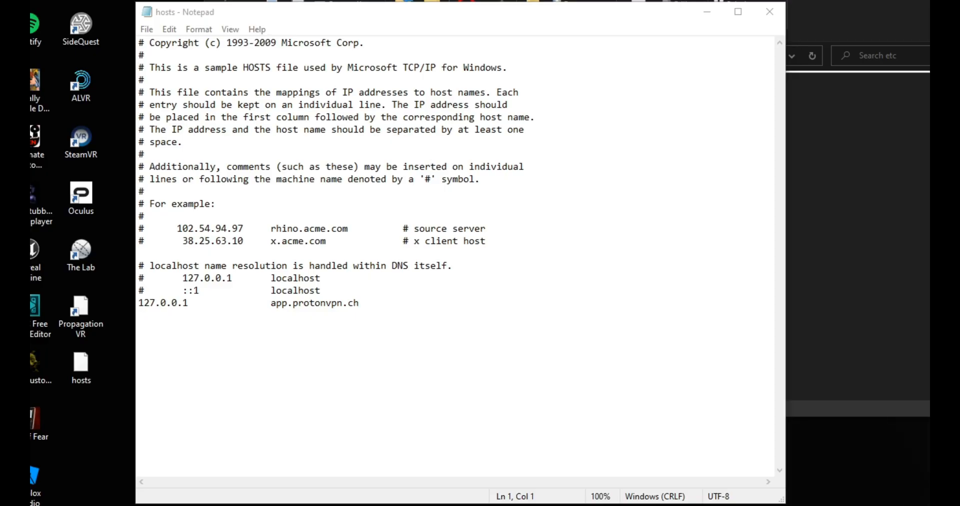
mouse_move(508, 245)
type("# spotify           spotify or sum.com          #sum")
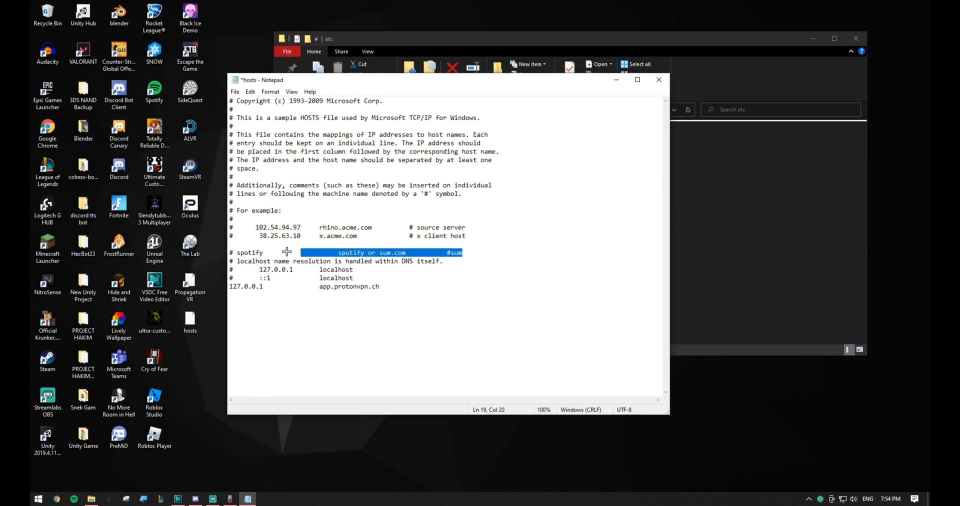
key("Delete")
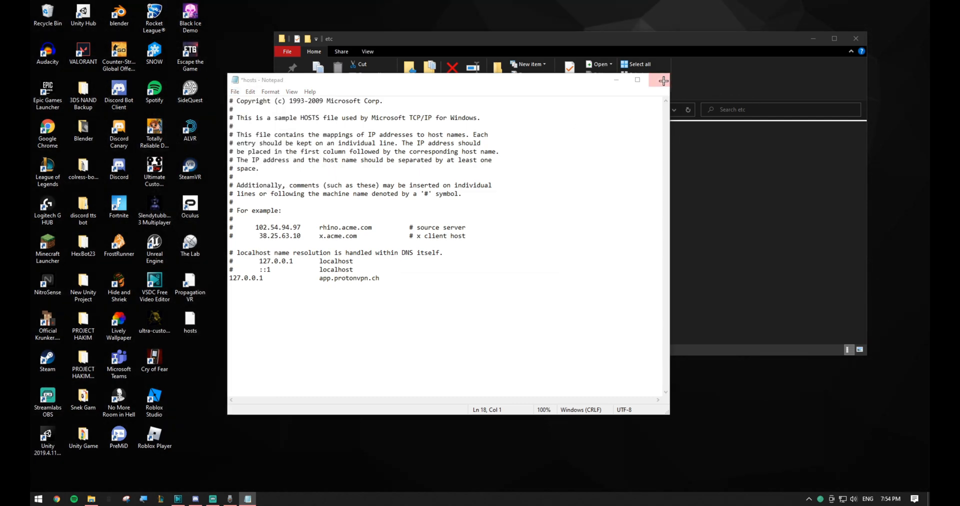
left_click(661, 80)
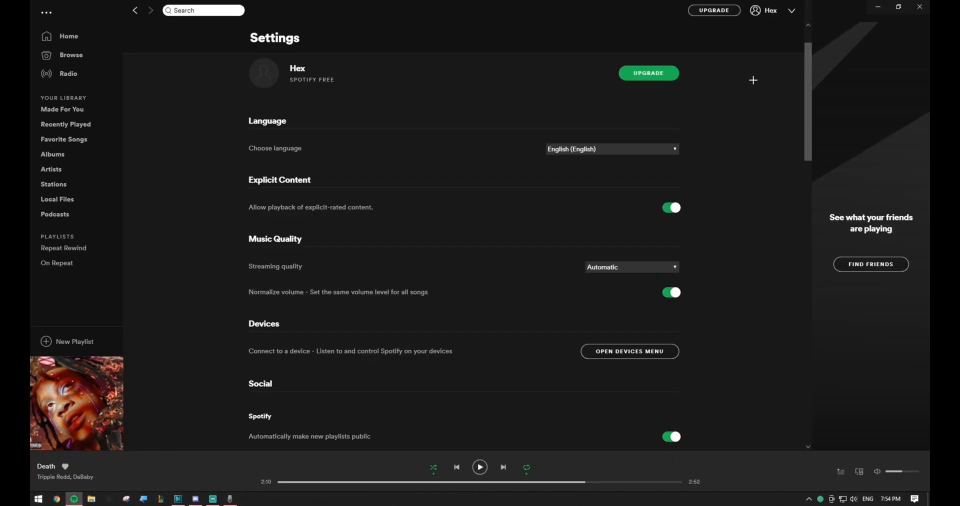
Search 'uninstall' in Start and launch Add or remove programs.
left_click(792, 10)
type("unin")
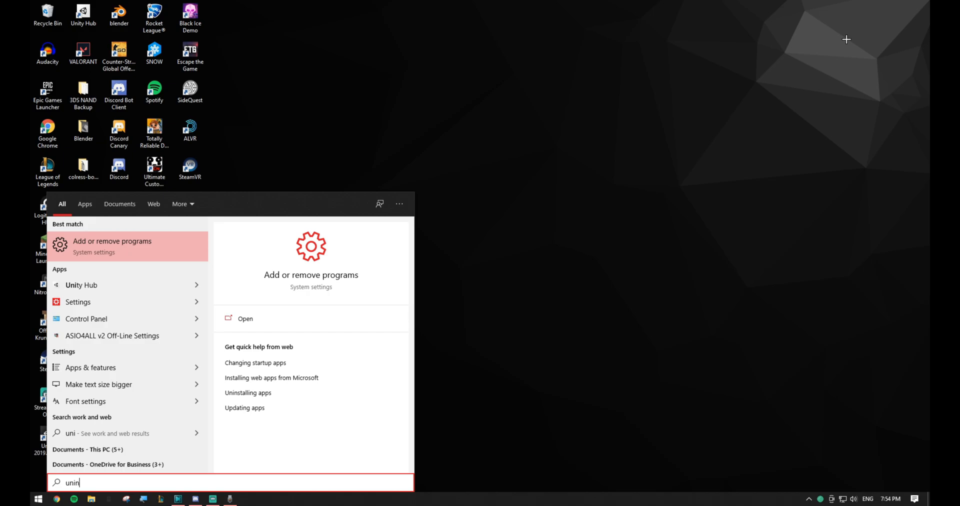
left_click(112, 246)
type("s")
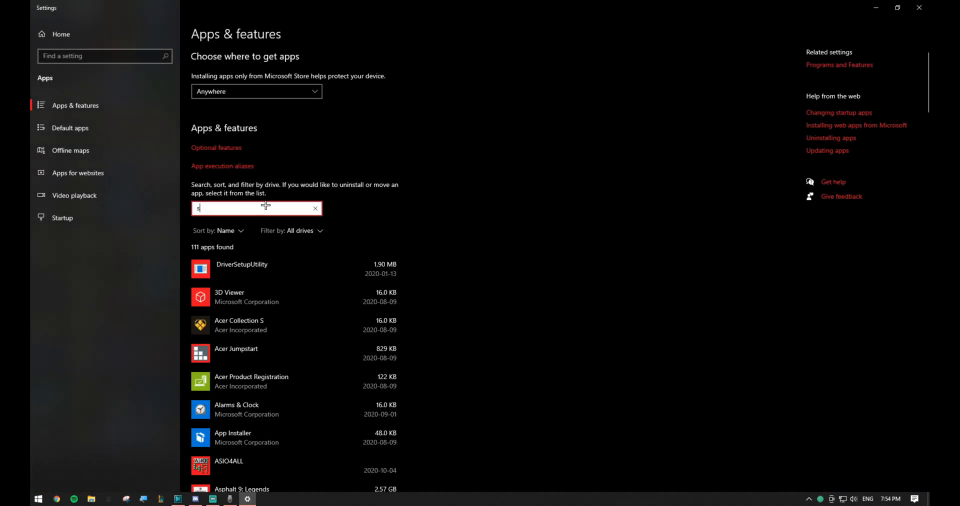
Filter Apps & features to 'spot' and start uninstalling Spotify.
type("pot")
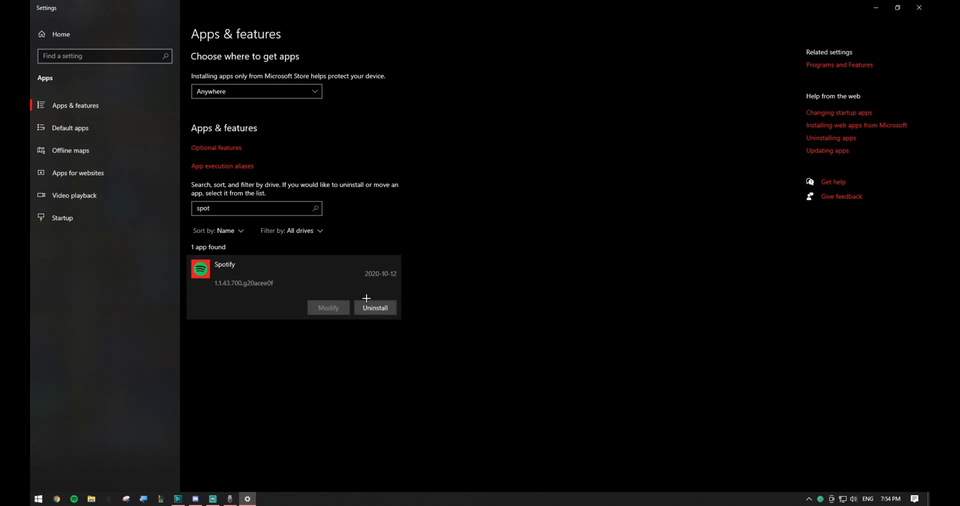
left_click(375, 308)
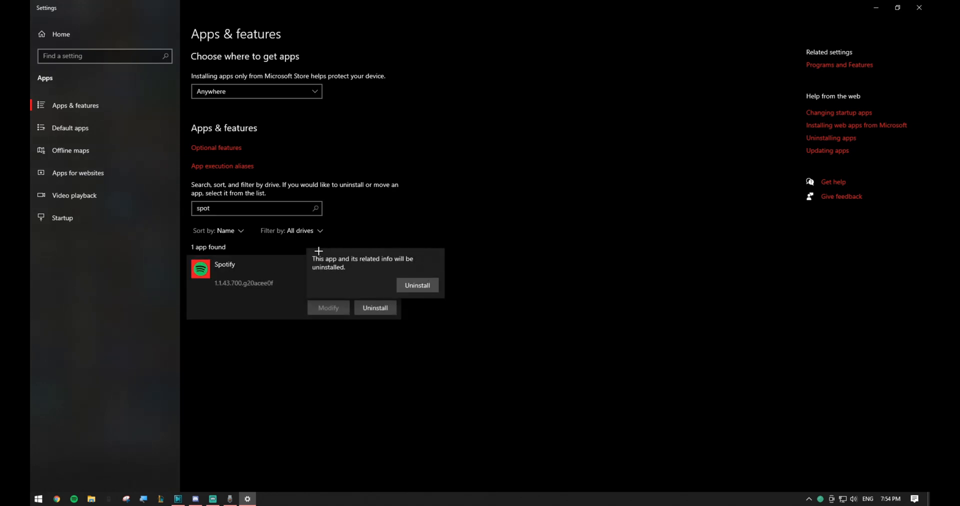